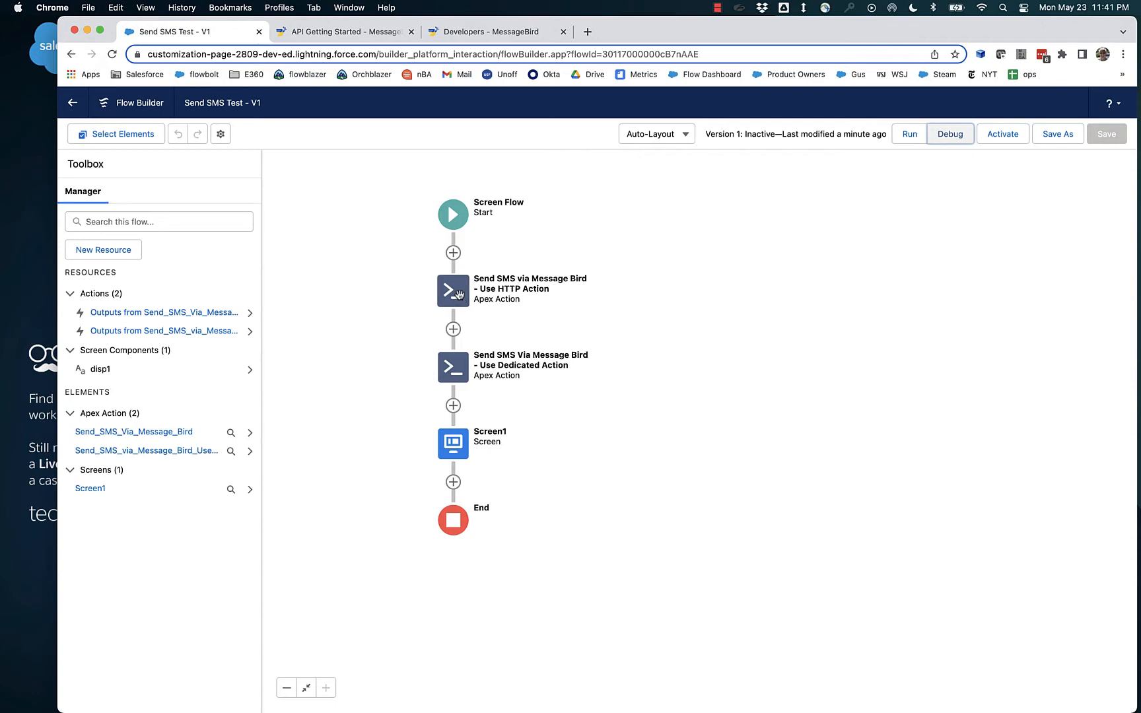
# - Open the 'Send SMS via Message Bird - Use HTTP Action' element and scroll to its body
pyautogui.doubleClick(452, 291)
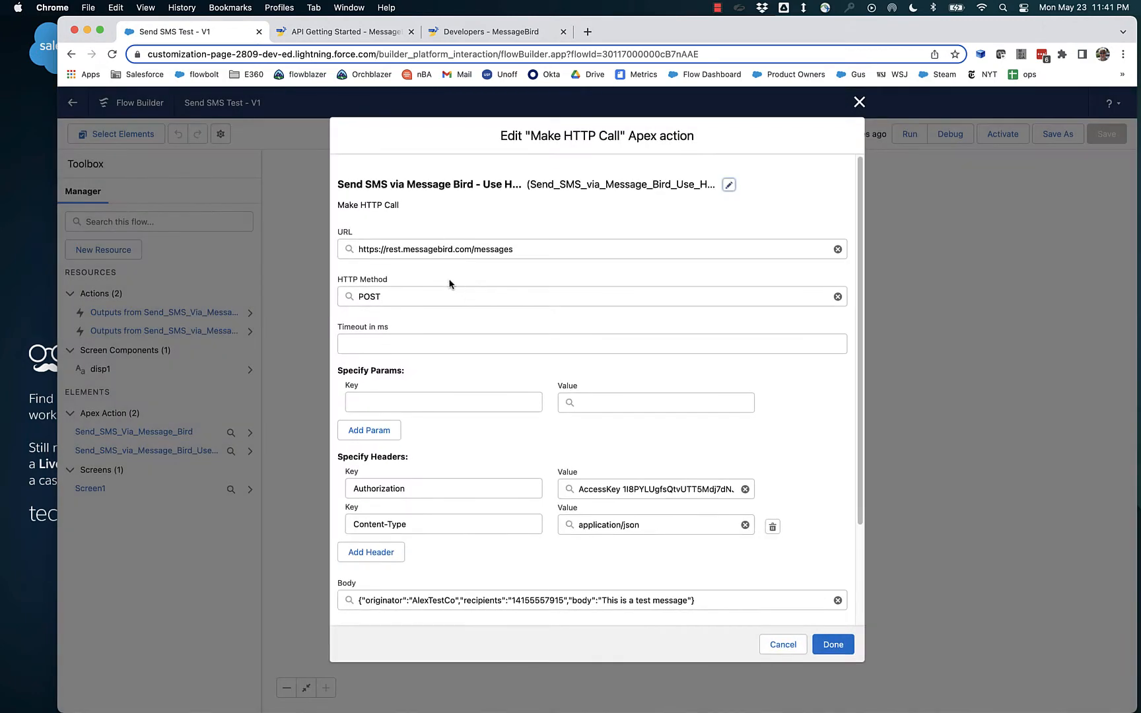
pyautogui.moveTo(454, 280)
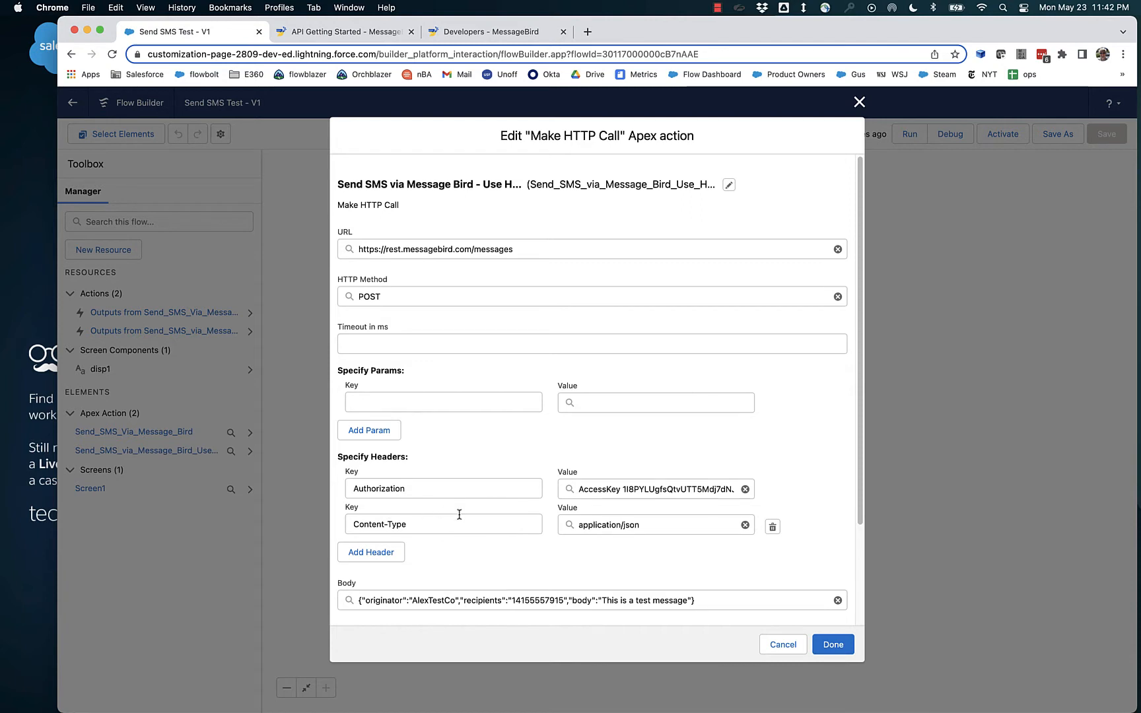
pyautogui.moveTo(644, 563)
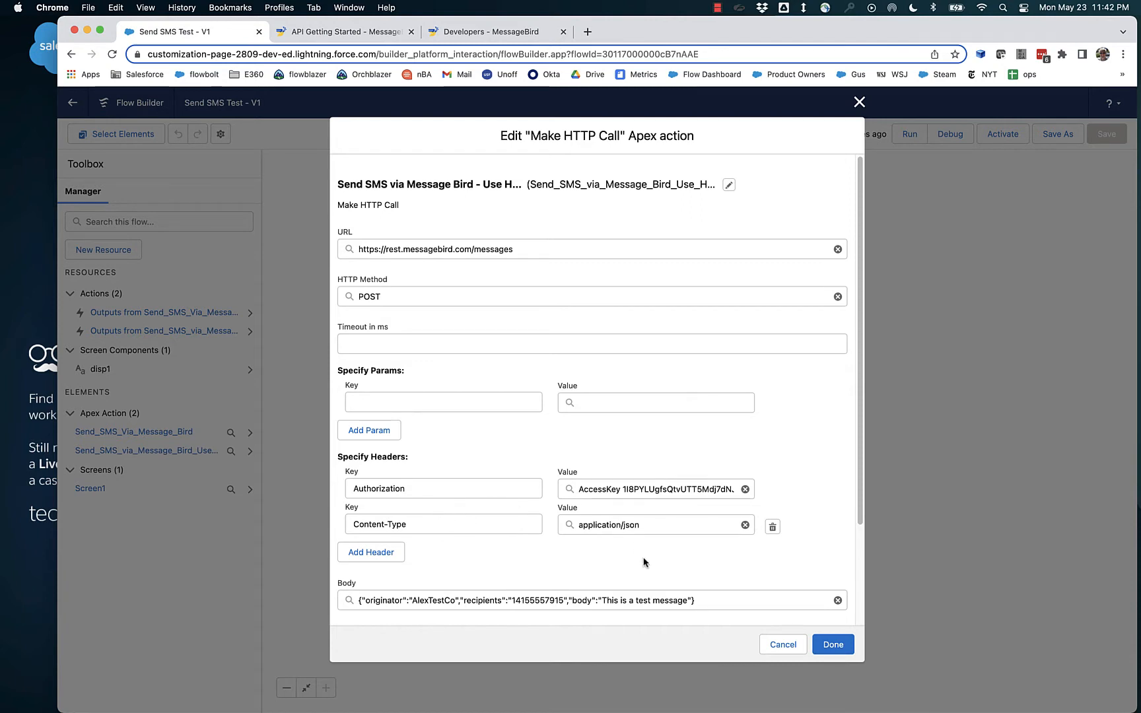
pyautogui.scroll(-3)
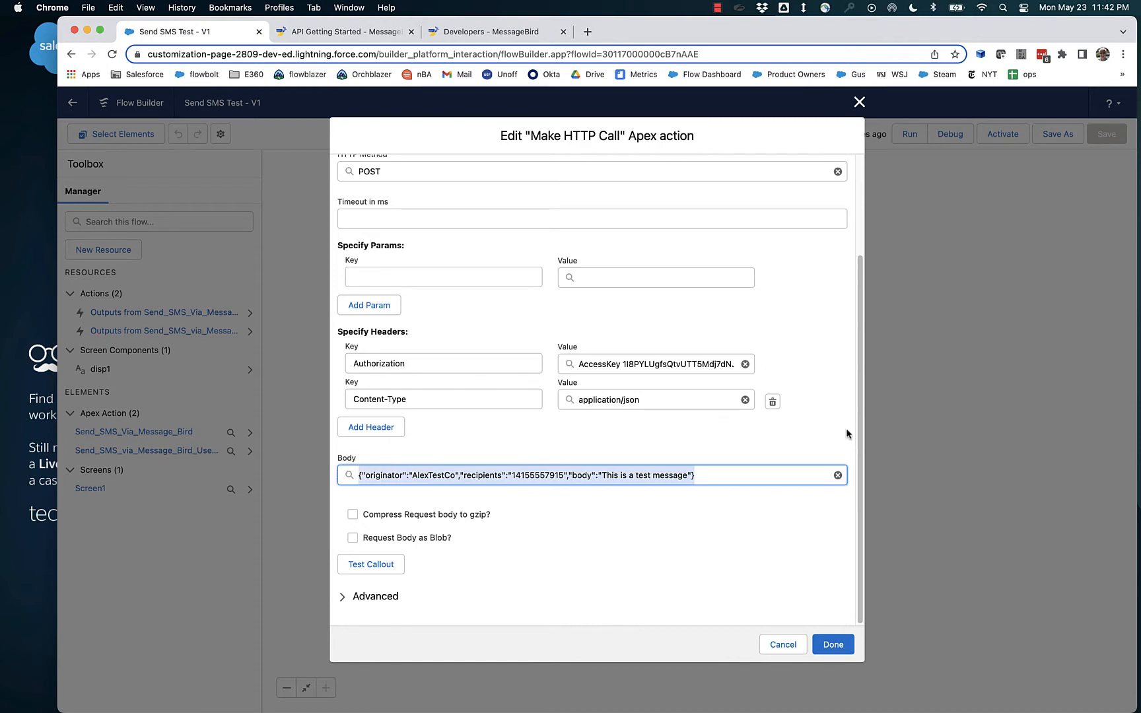
pyautogui.moveTo(805, 429)
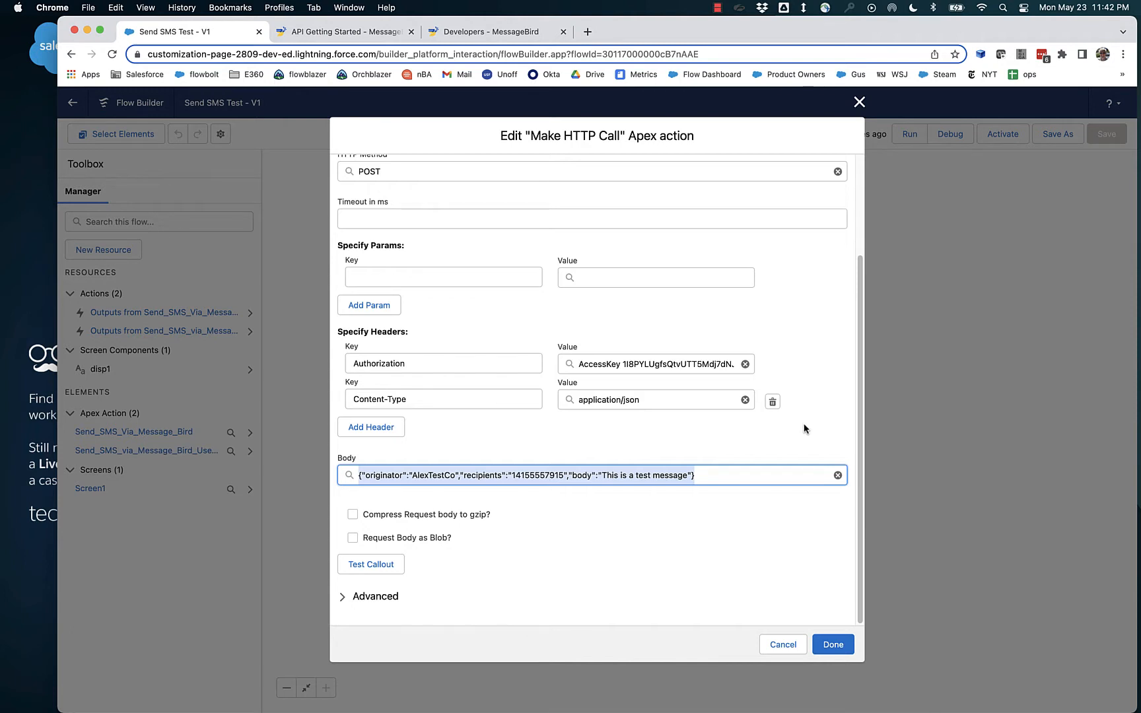
pyautogui.moveTo(757, 438)
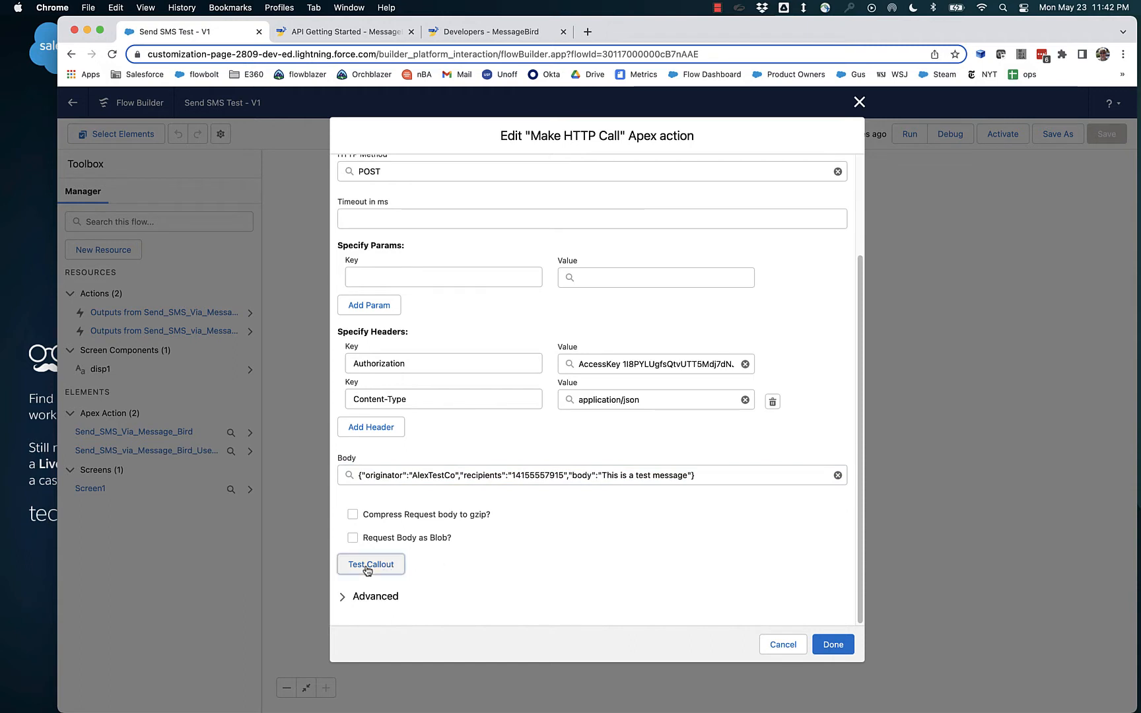
# - Run a test callout of the SMS request, getting 201 Created, and scroll back to the headers
pyautogui.click(371, 564)
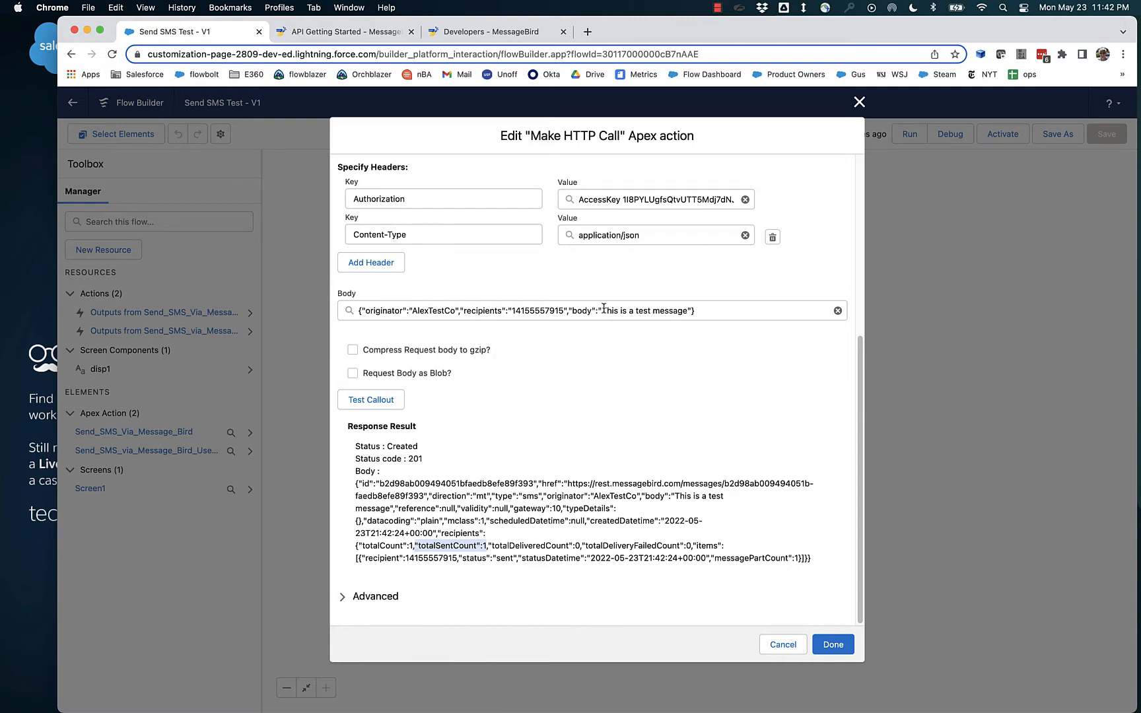
pyautogui.moveTo(637, 382)
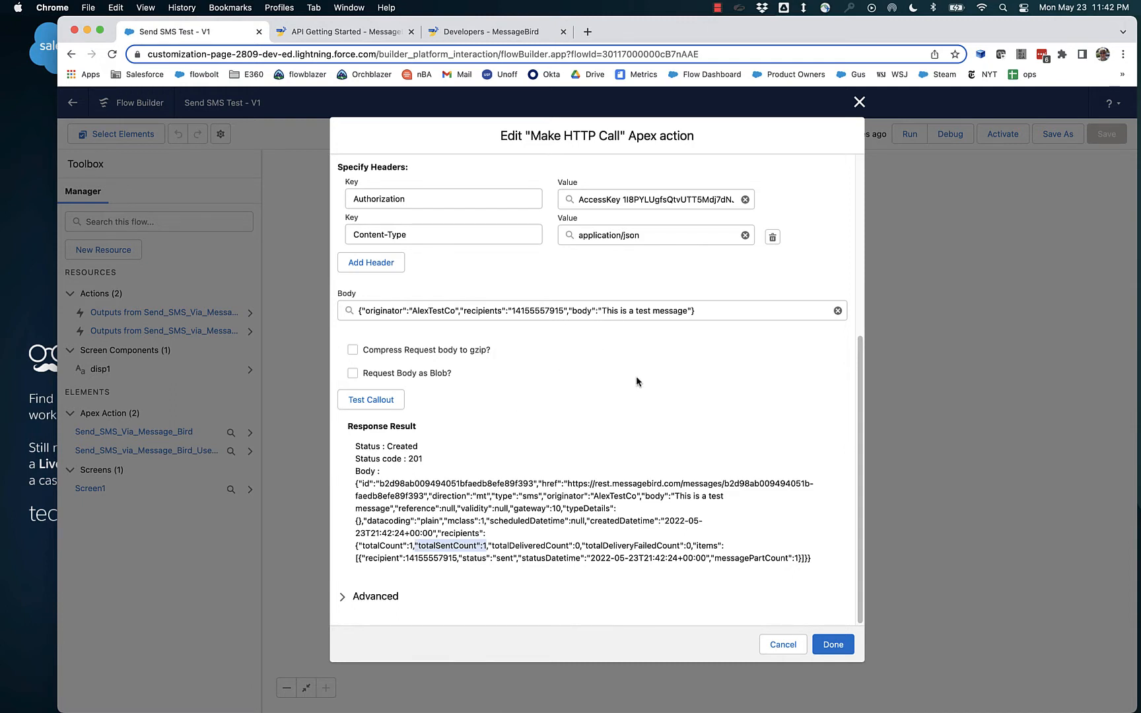
pyautogui.scroll(3)
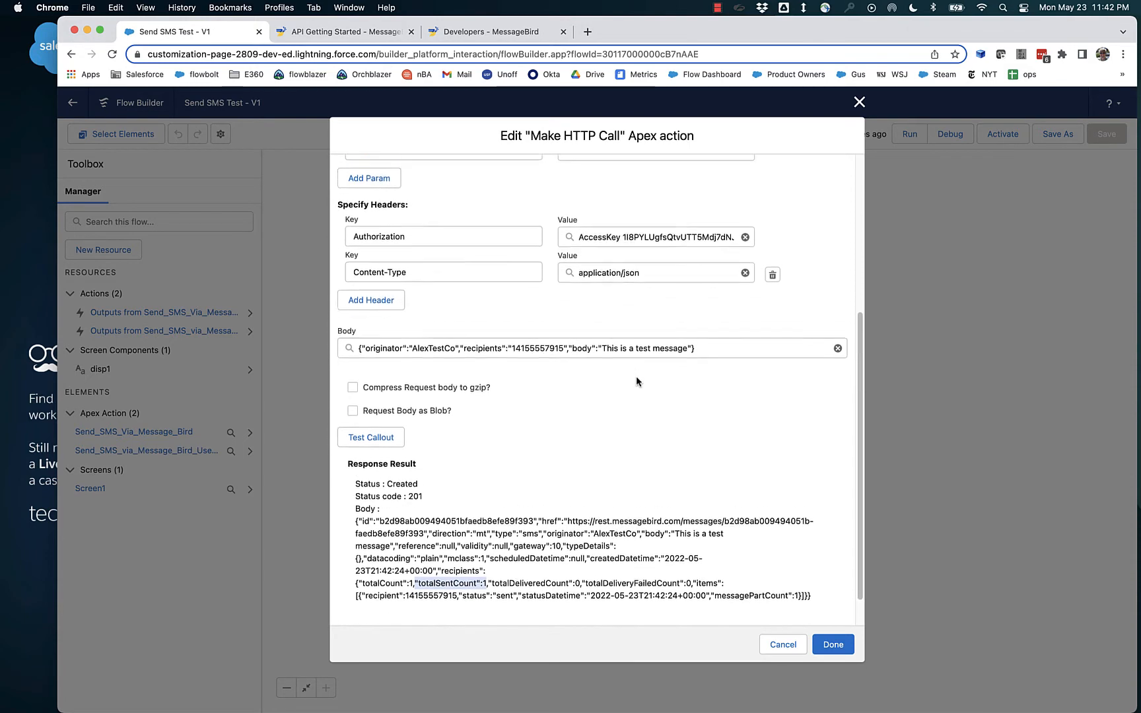
pyautogui.scroll(3)
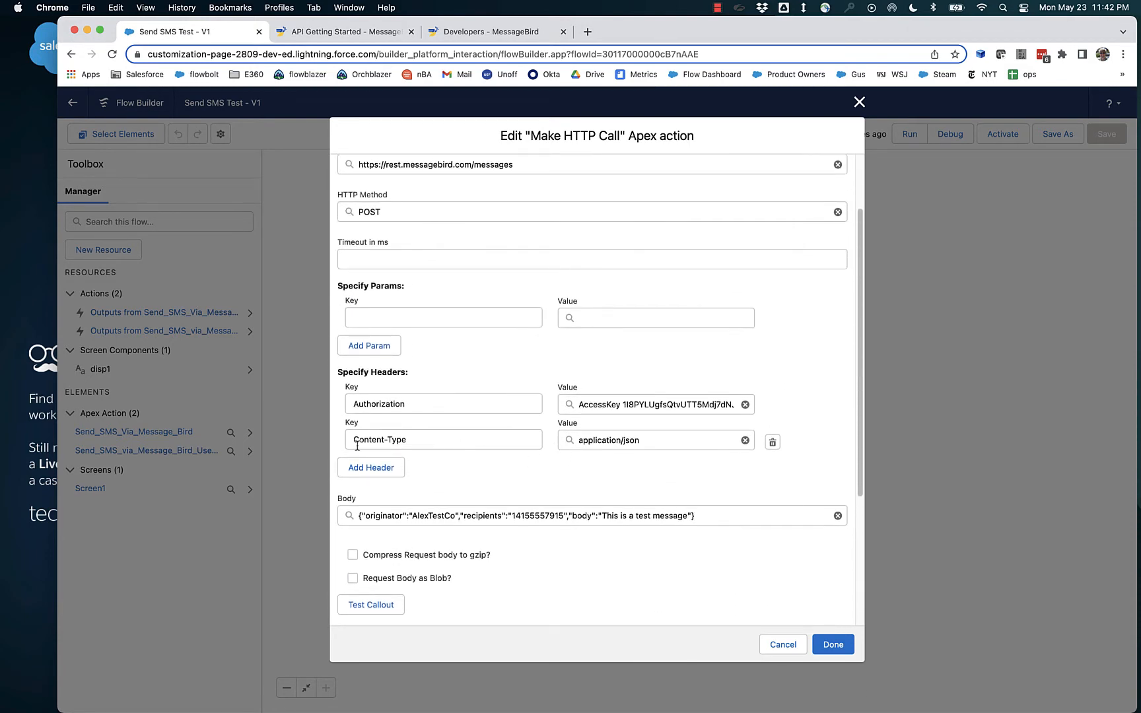
pyautogui.moveTo(772, 442)
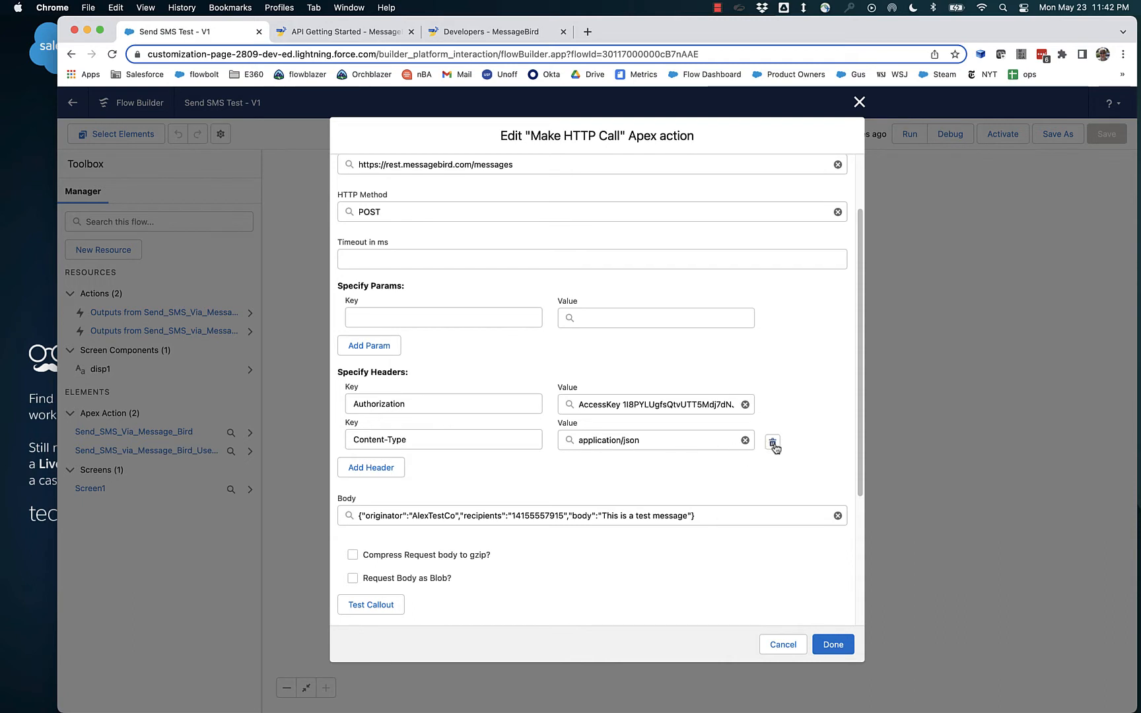
pyautogui.moveTo(773, 444)
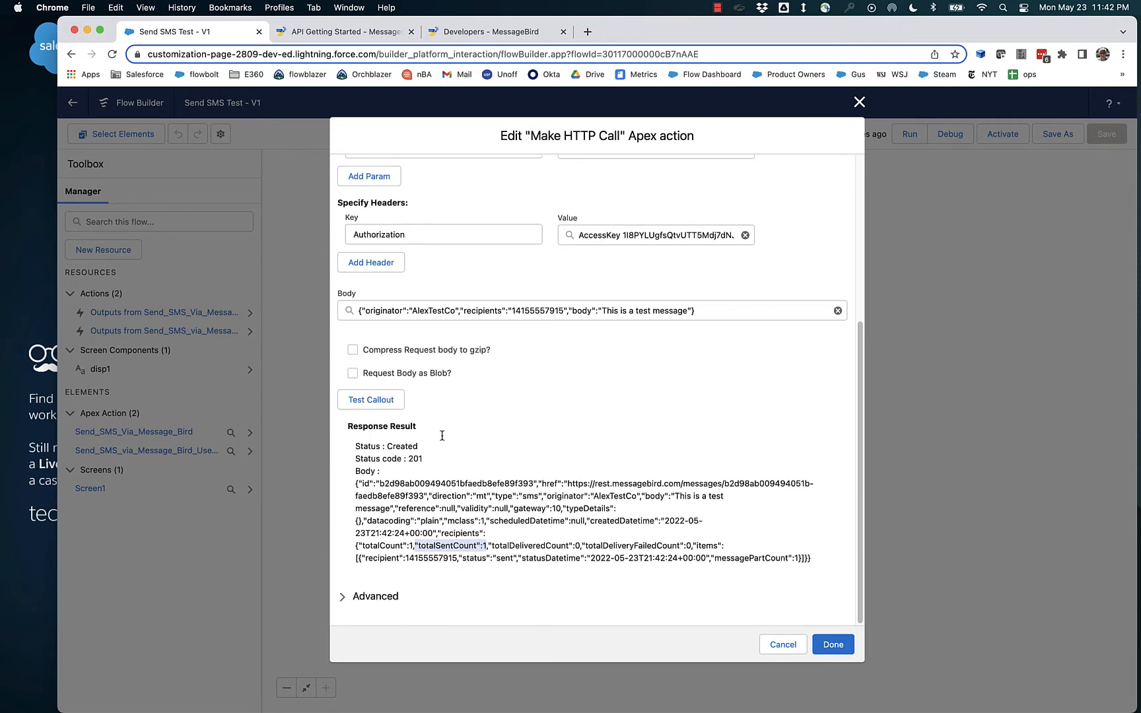
# - Retest the callout without the Content-Type header, getting 422 Unprocessable Entity
pyautogui.click(370, 400)
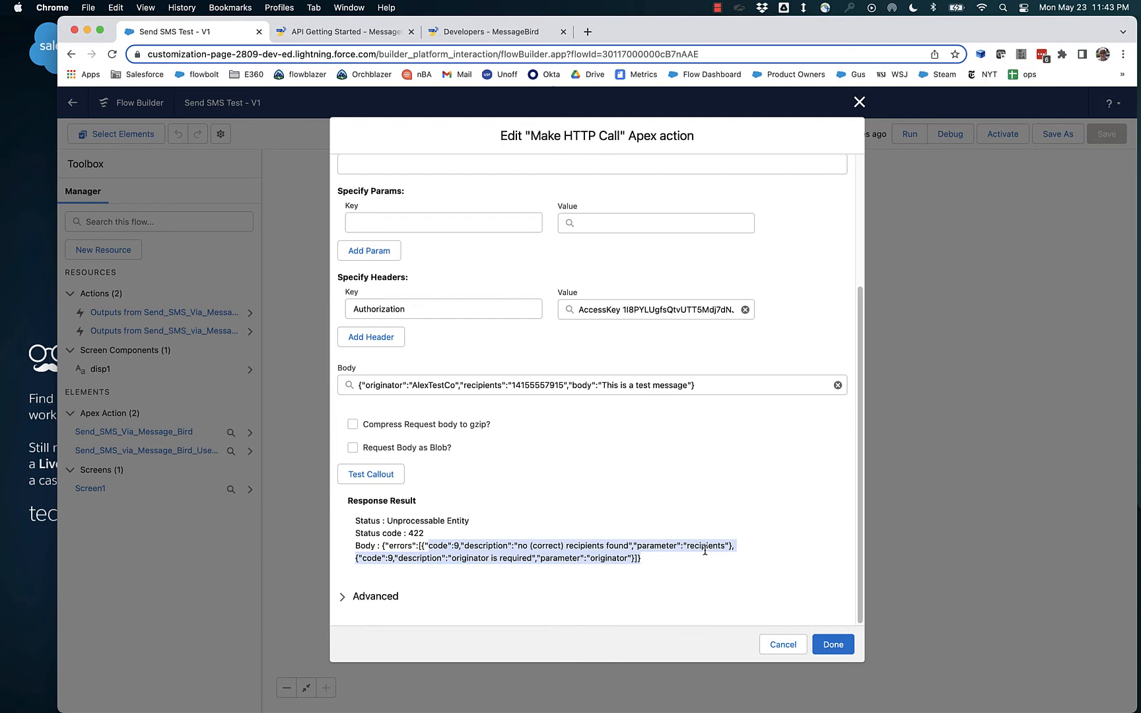
pyautogui.moveTo(563, 63)
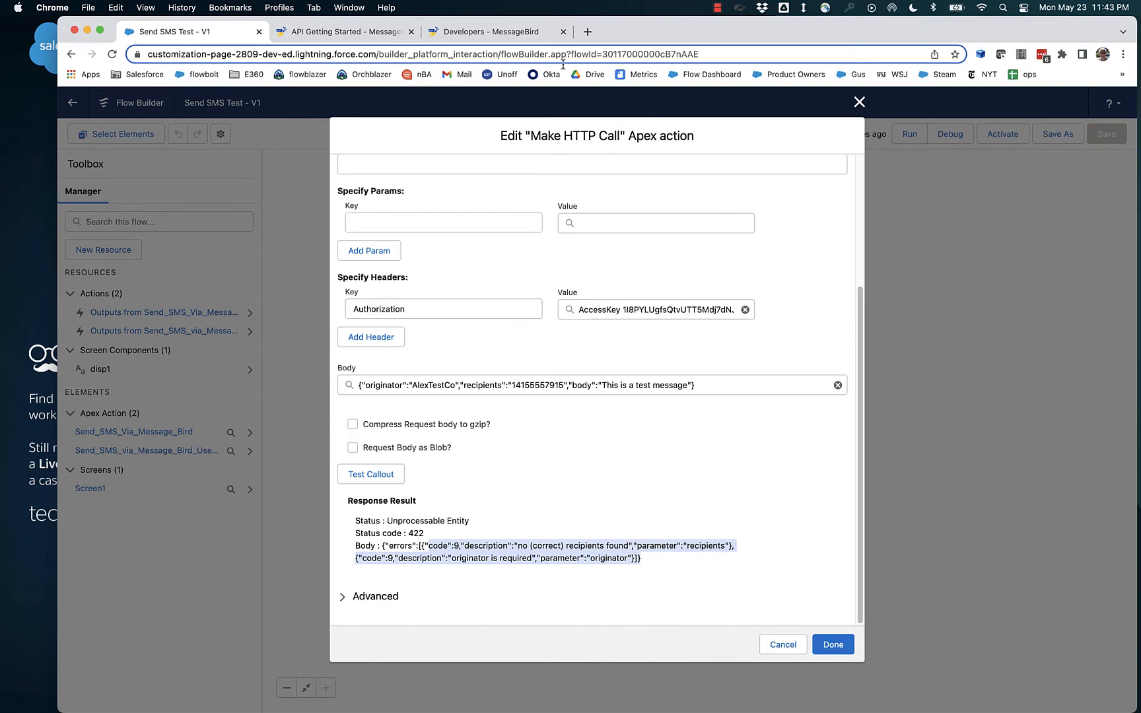
pyautogui.click(497, 31)
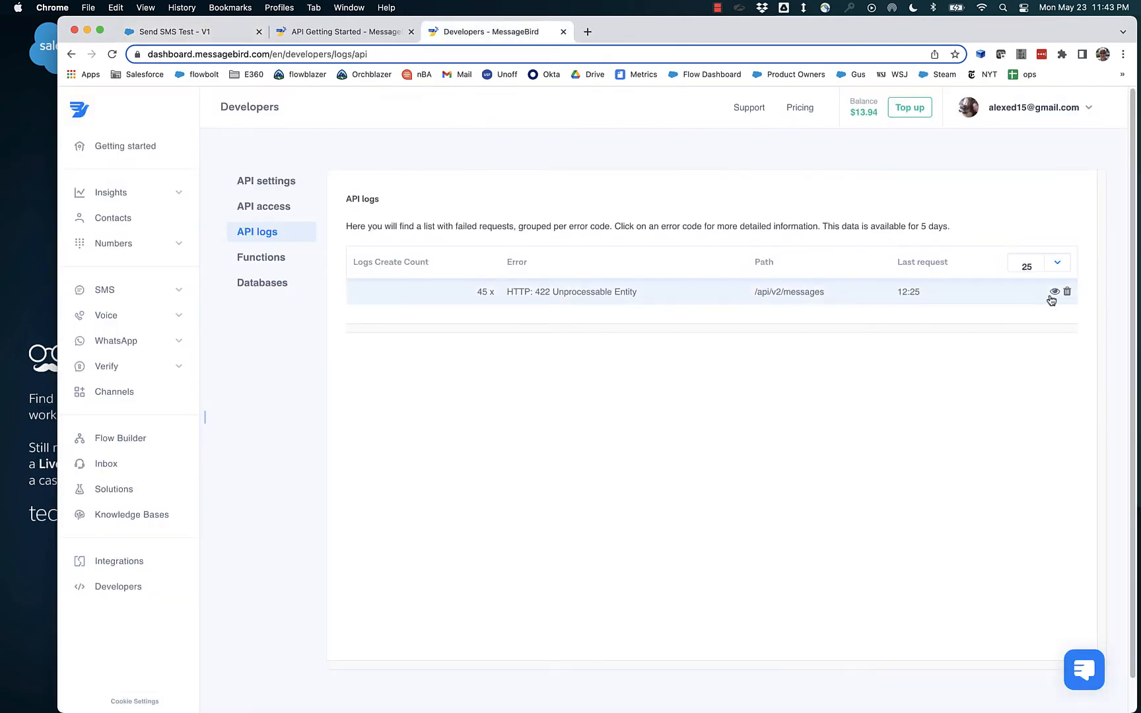
pyautogui.click(1053, 291)
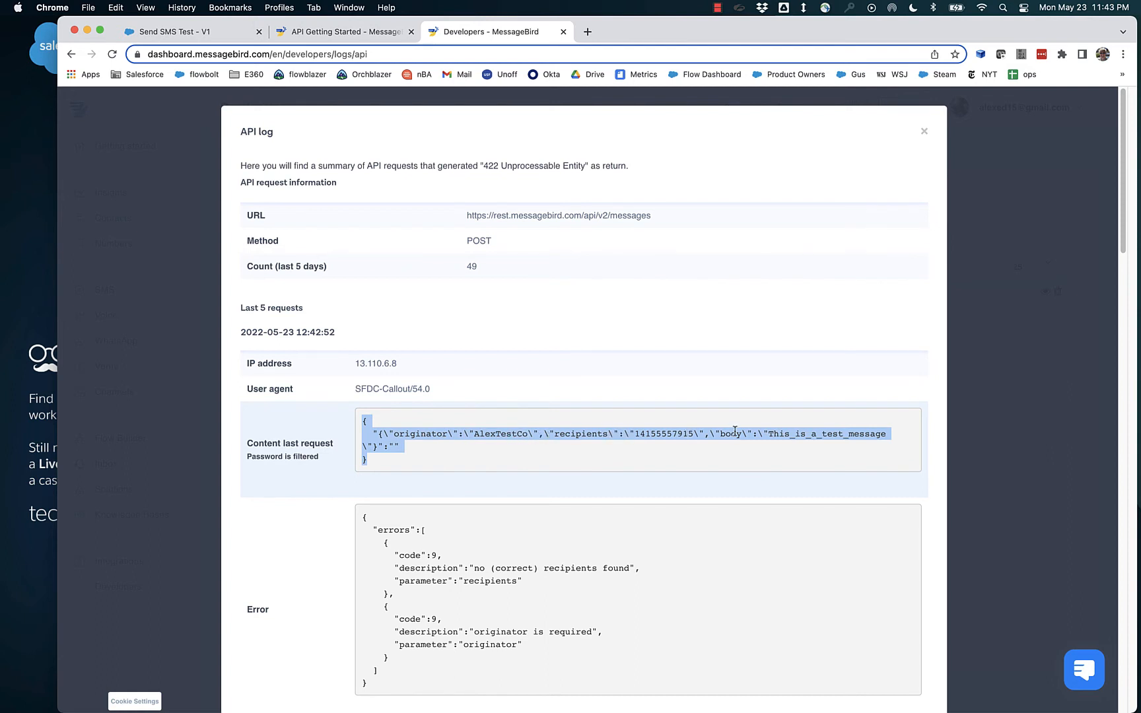
pyautogui.click(171, 32)
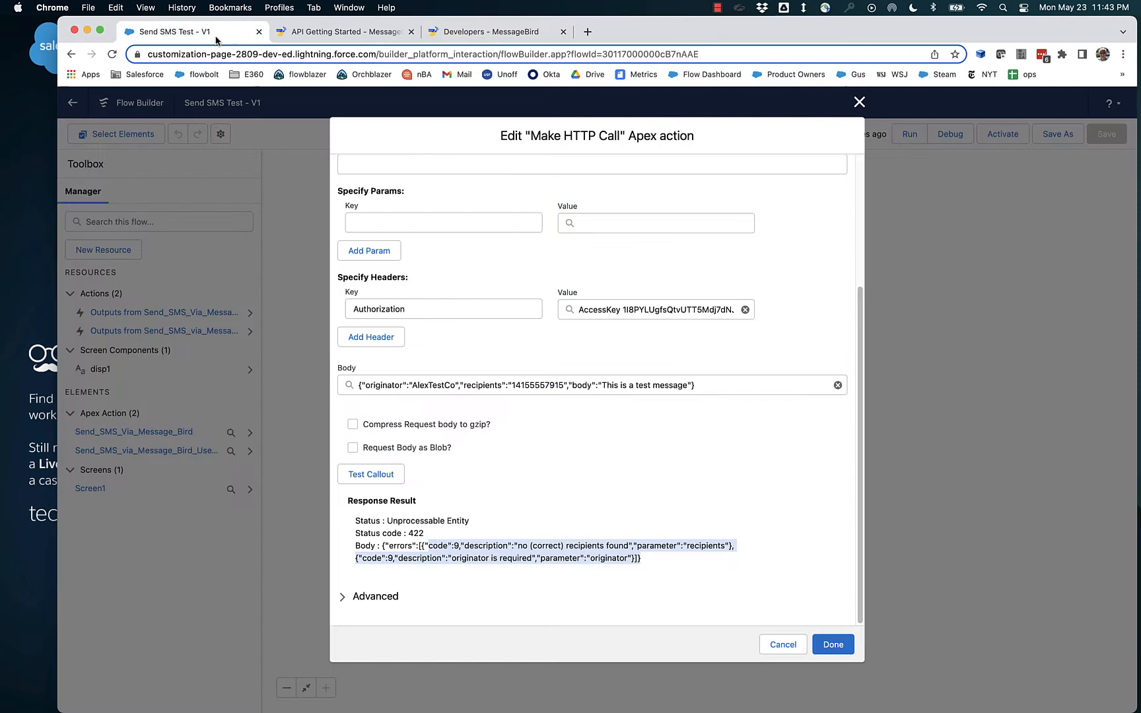
pyautogui.moveTo(765, 178)
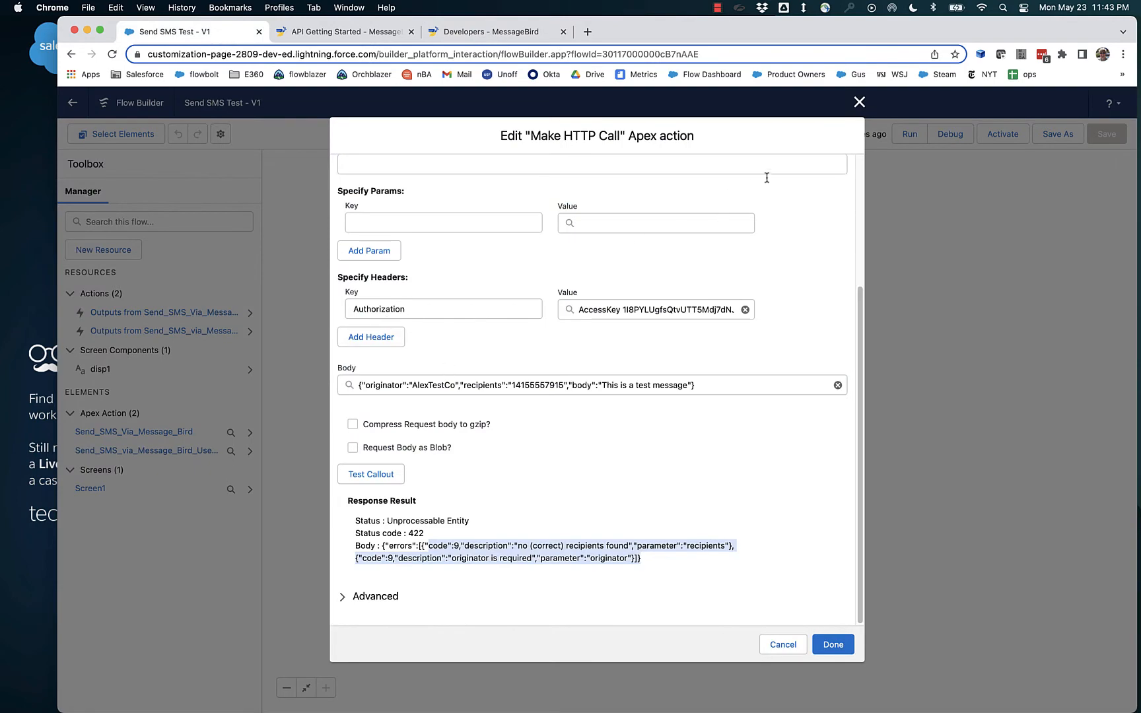
# - Reopen the HTTP call action, review its MessageBird POST request, and confirm it with Done
pyautogui.click(833, 644)
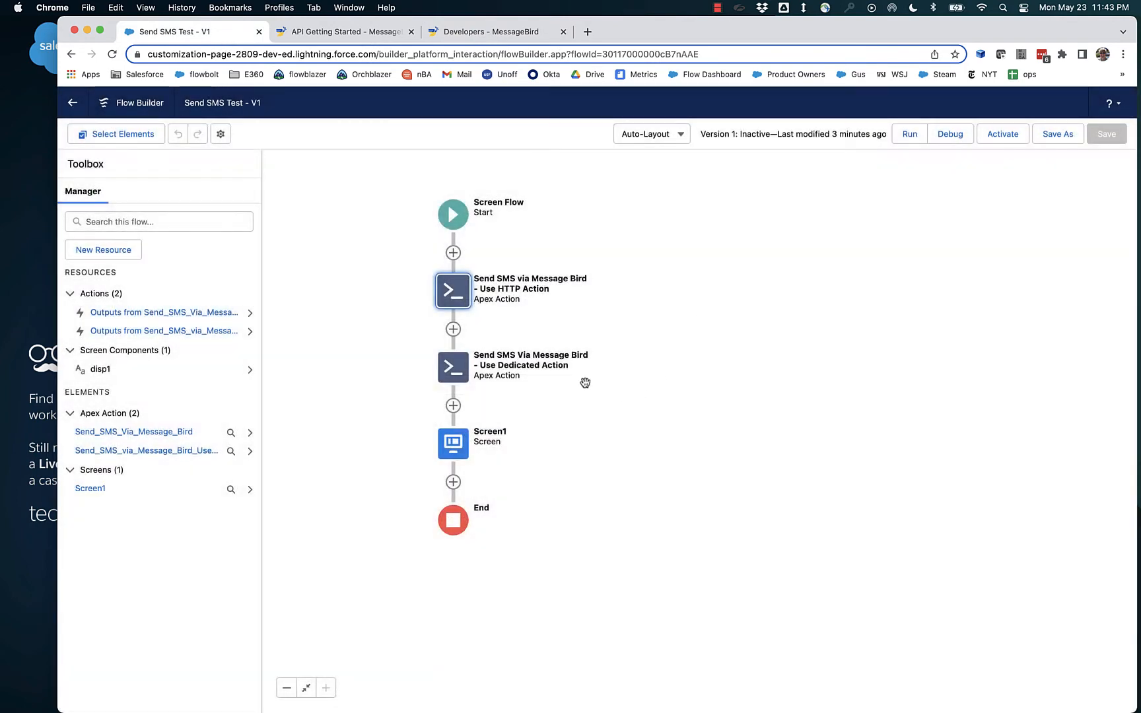
pyautogui.doubleClick(452, 291)
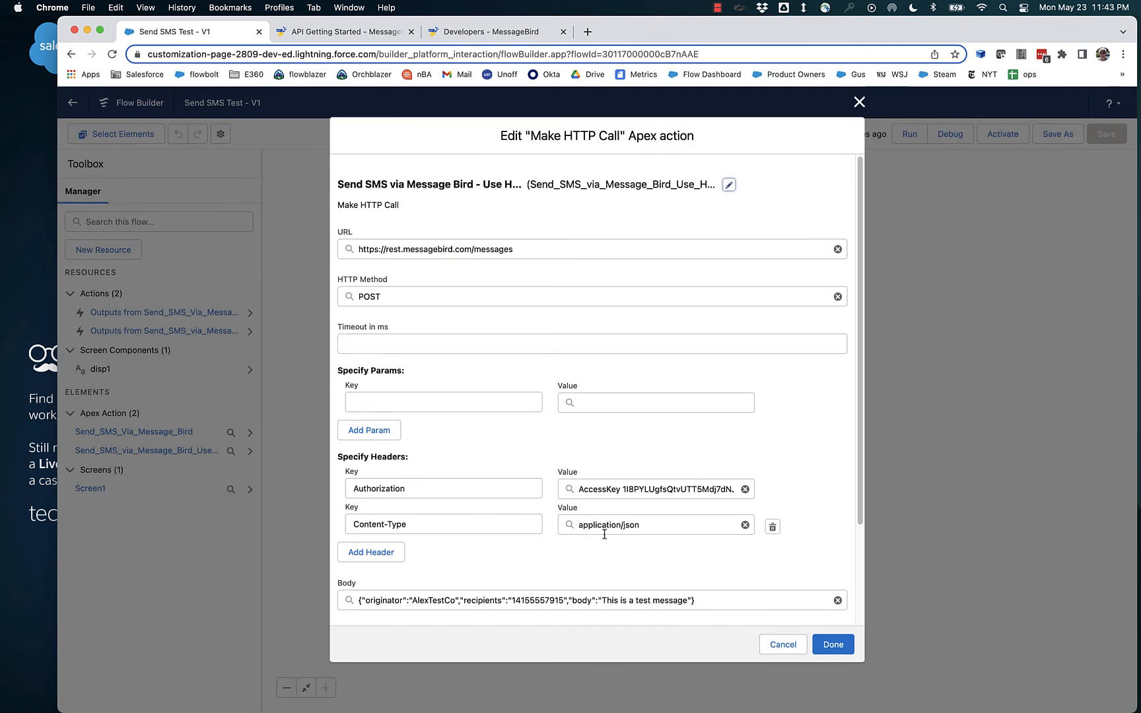
pyautogui.moveTo(808, 526)
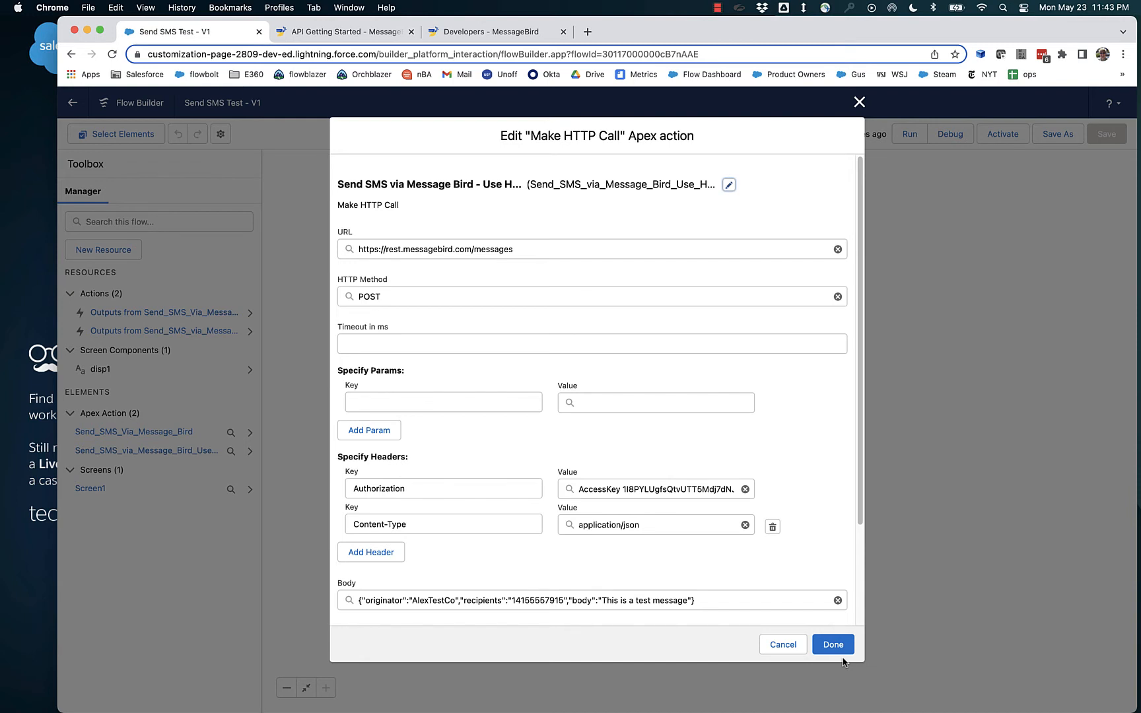
pyautogui.moveTo(779, 587)
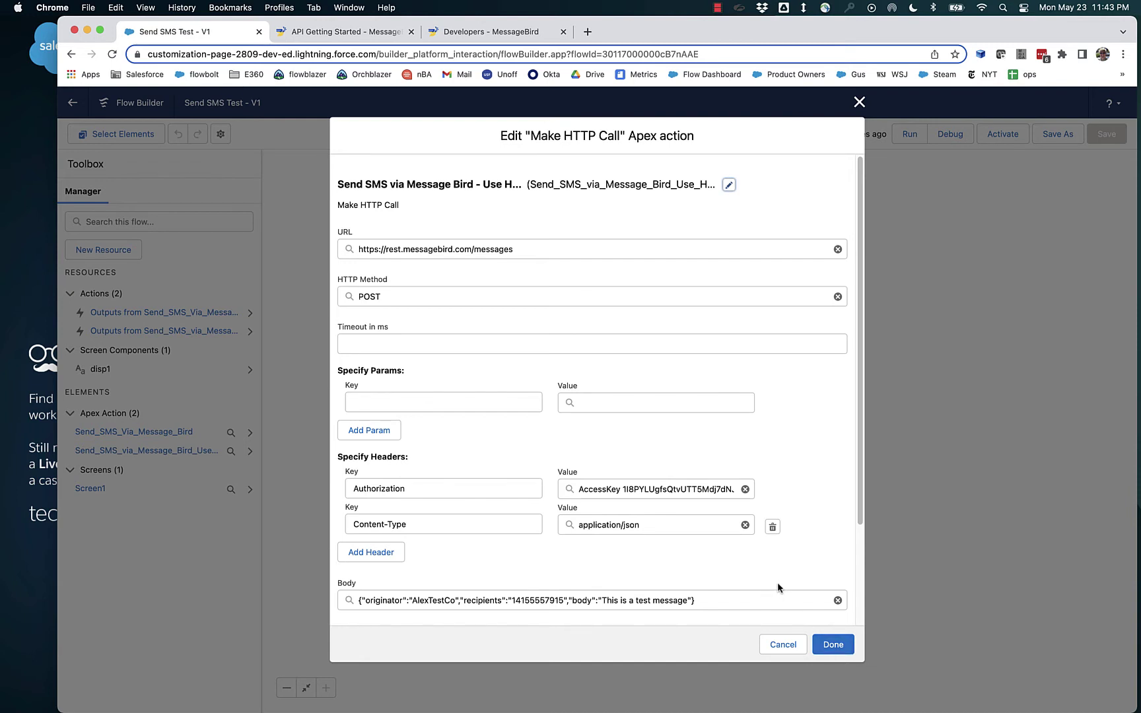
pyautogui.moveTo(657, 548)
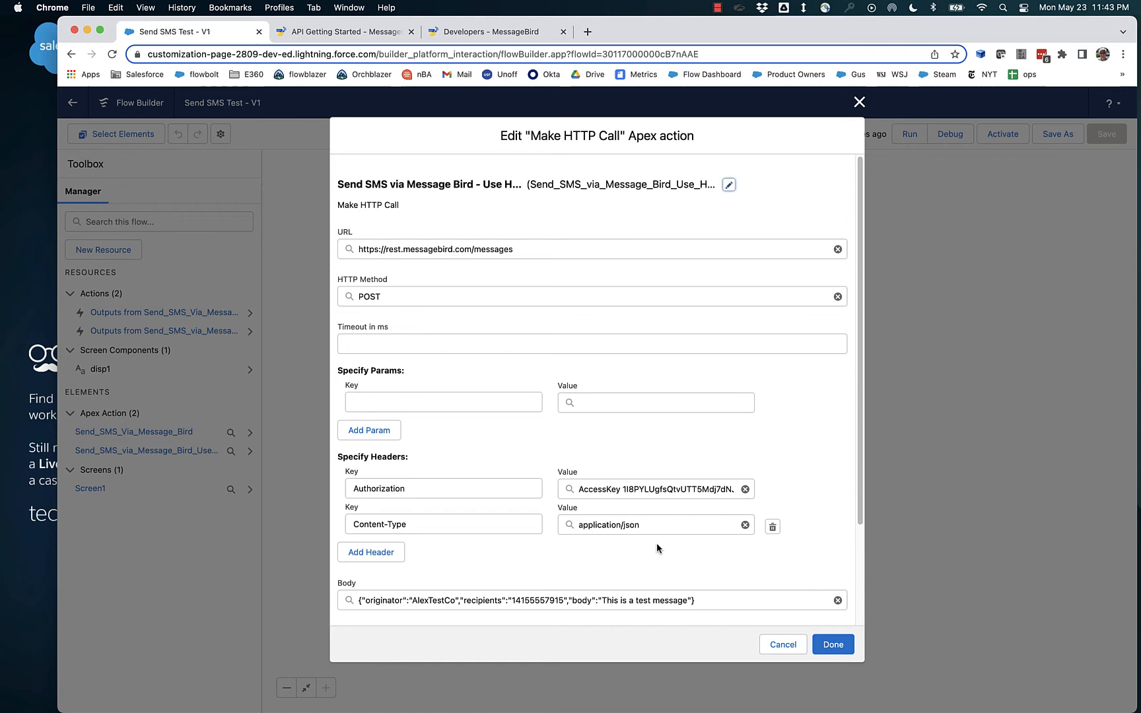
pyautogui.scroll(-3)
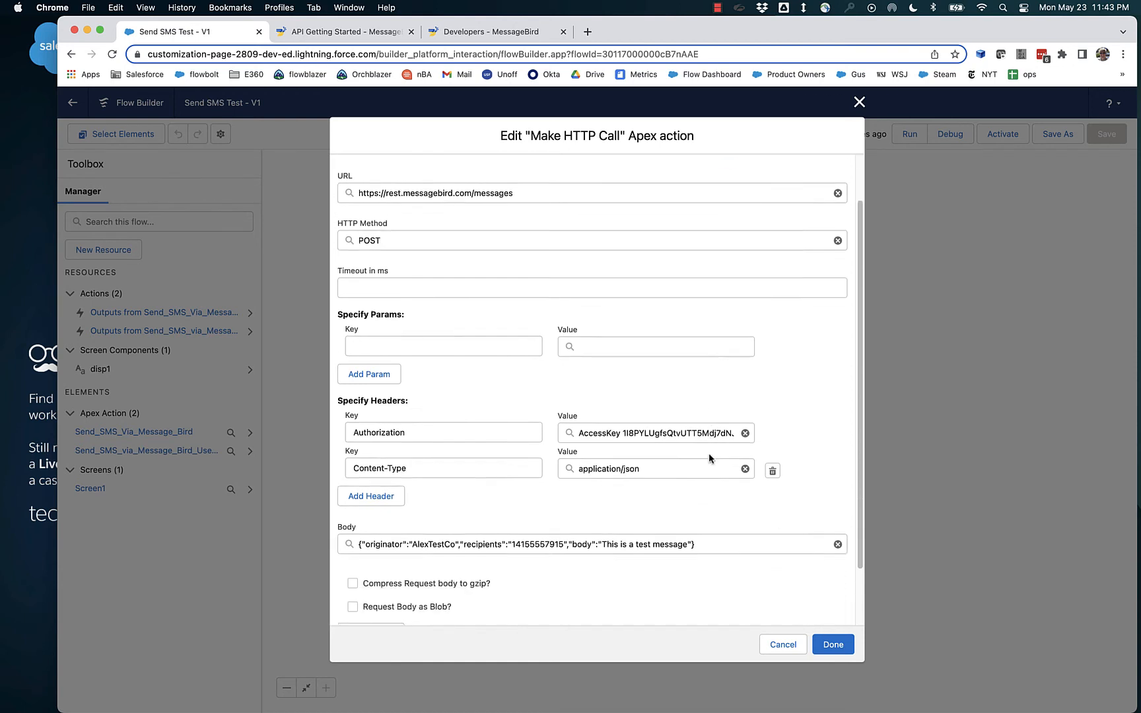
pyautogui.scroll(-3)
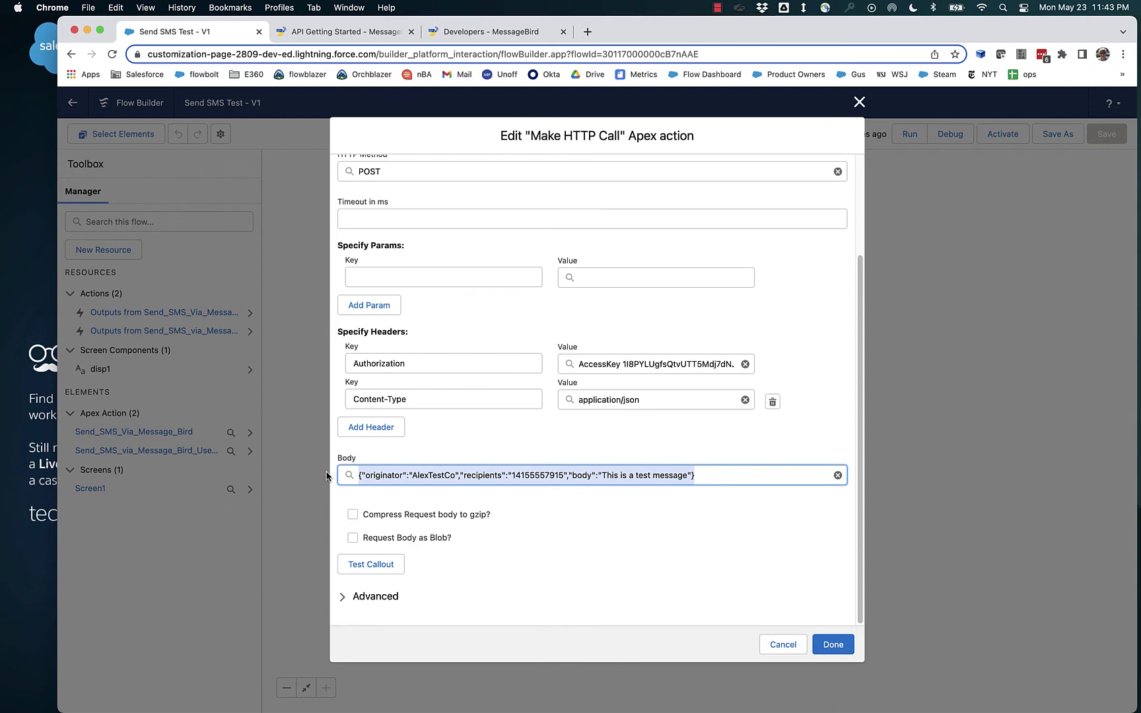
pyautogui.moveTo(675, 405)
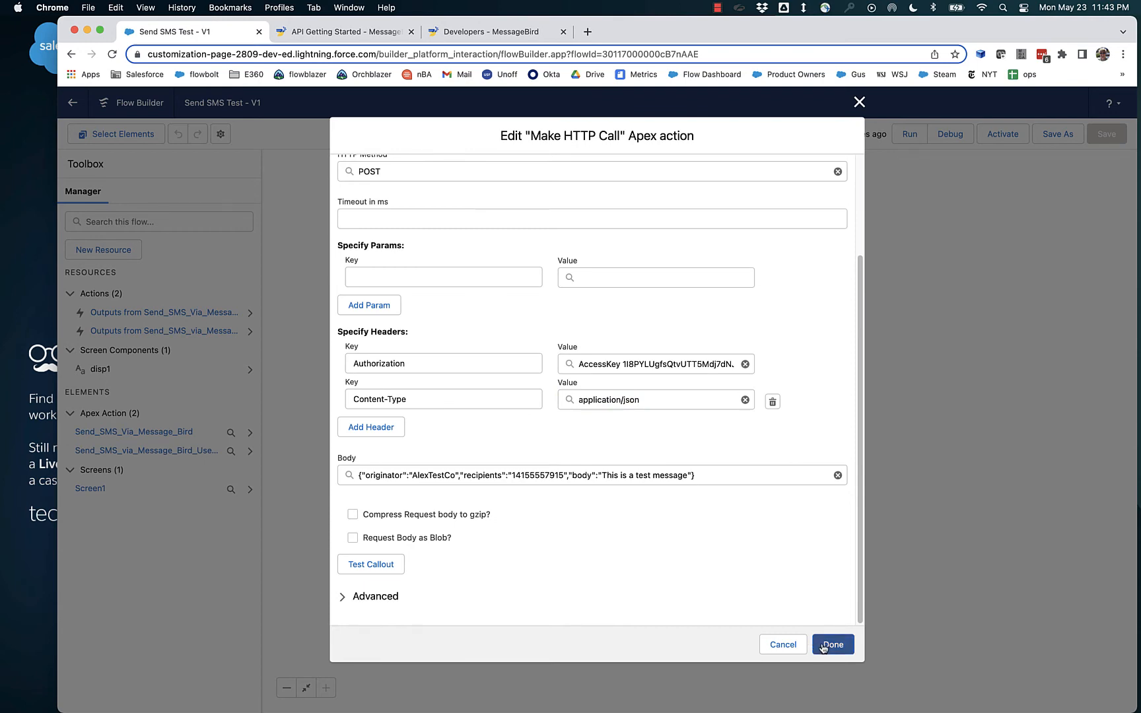
pyautogui.click(832, 644)
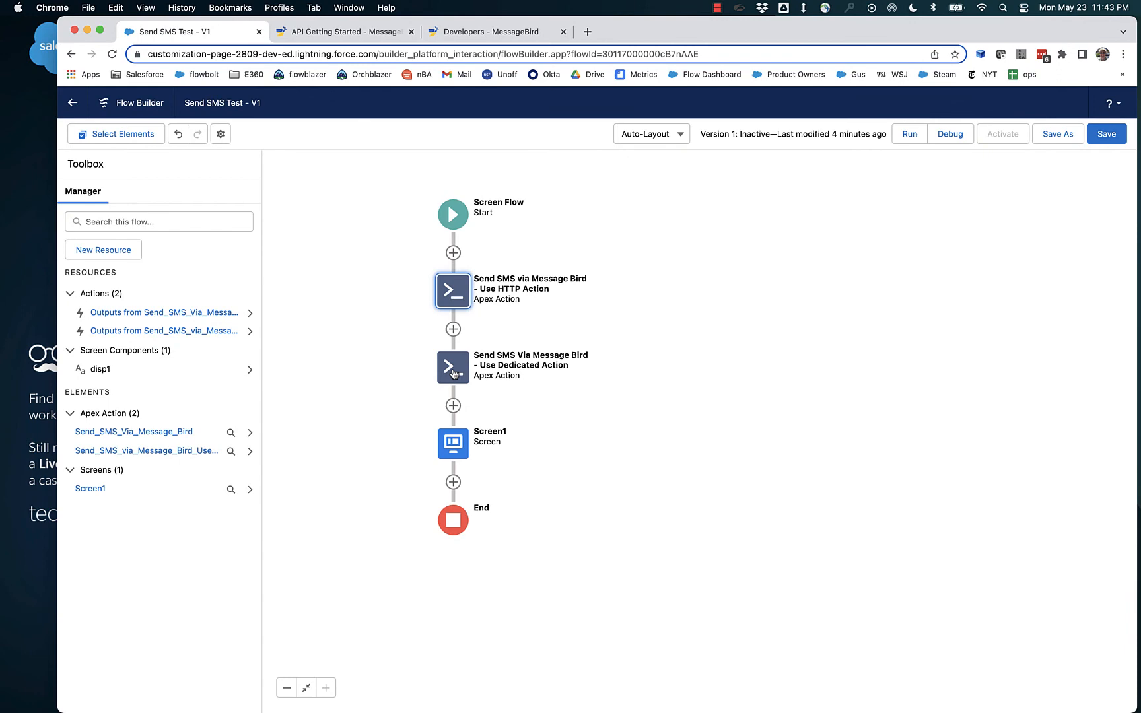
# - Review the dedicated SMS action's inputs, save the Send SMS Test flow, and start Debug
pyautogui.doubleClick(453, 366)
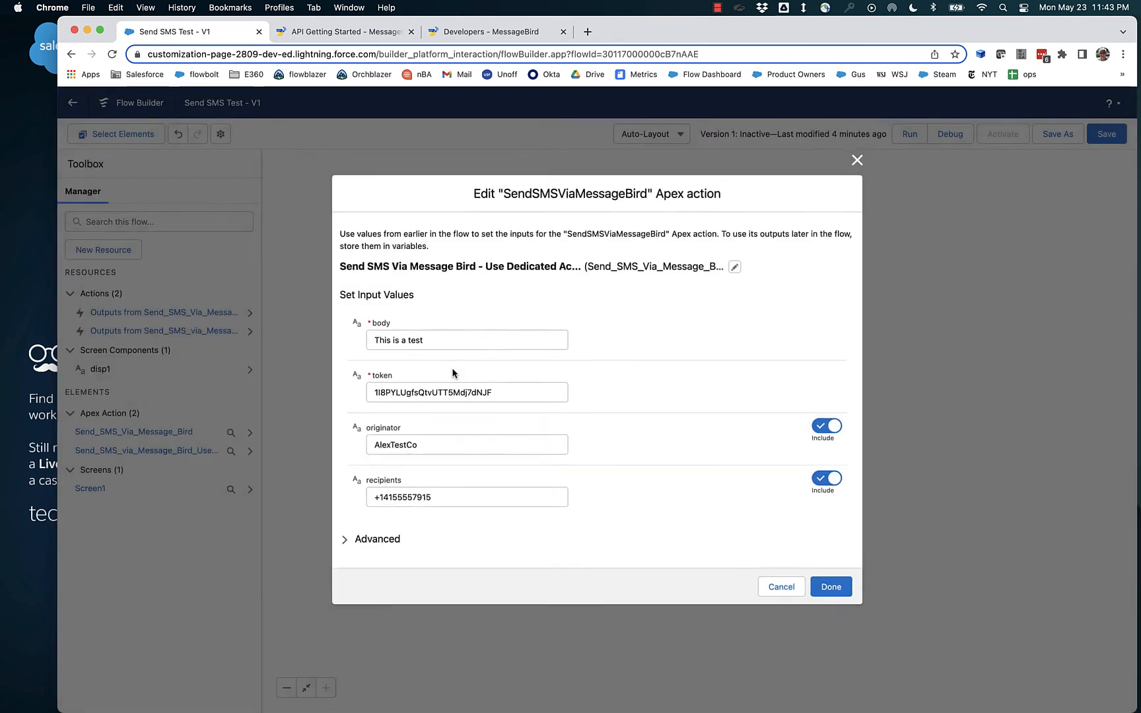
pyautogui.moveTo(463, 293)
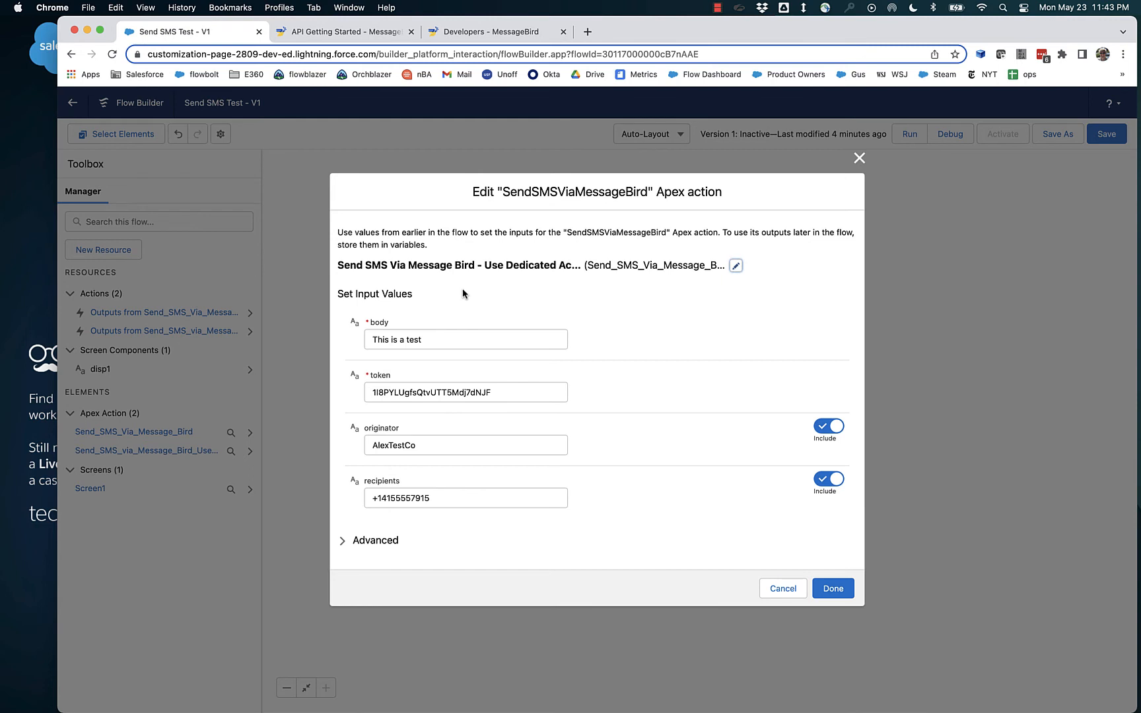
pyautogui.moveTo(378, 329)
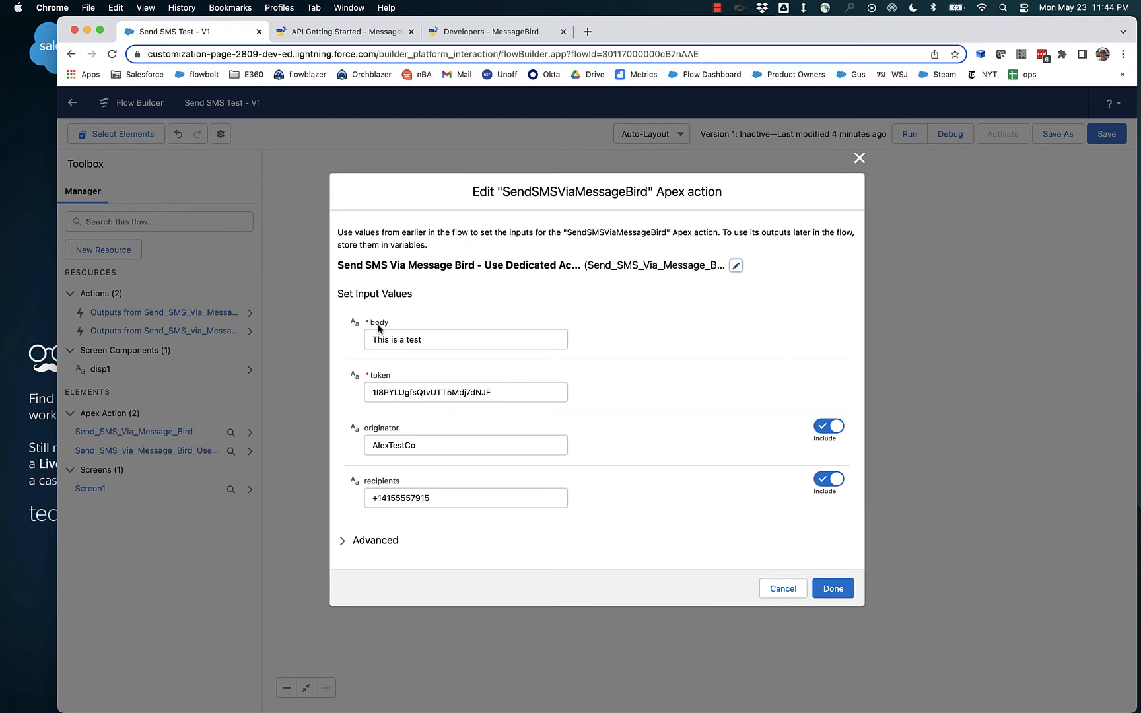
pyautogui.moveTo(377, 433)
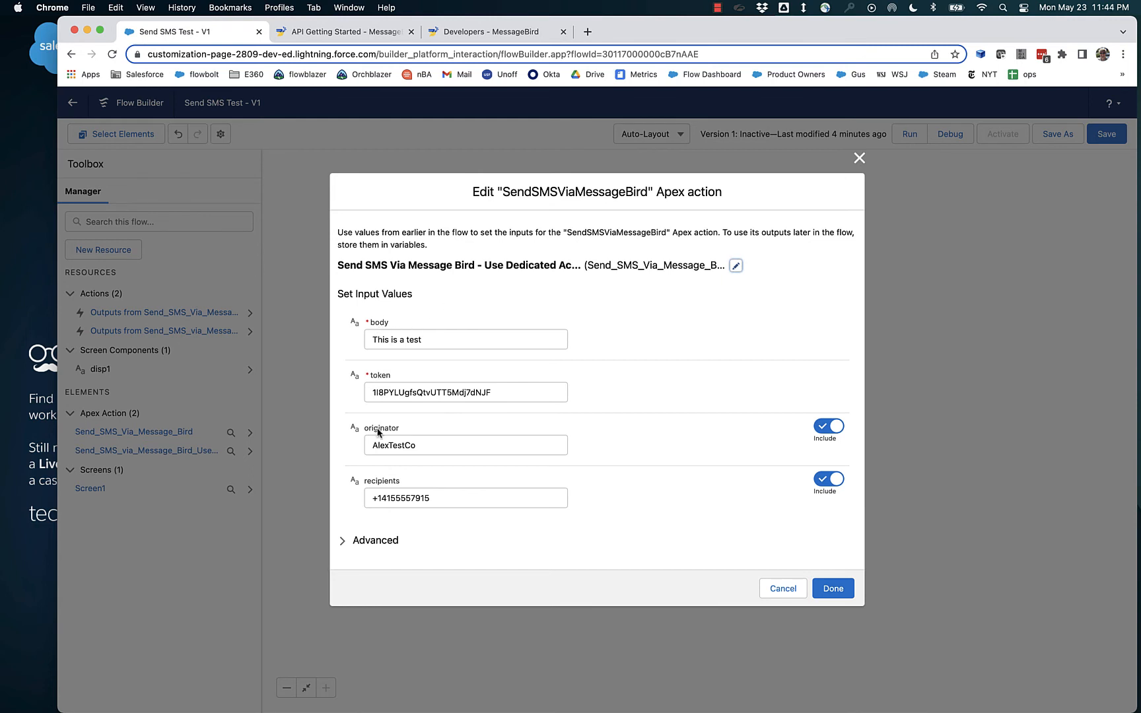
pyautogui.click(832, 588)
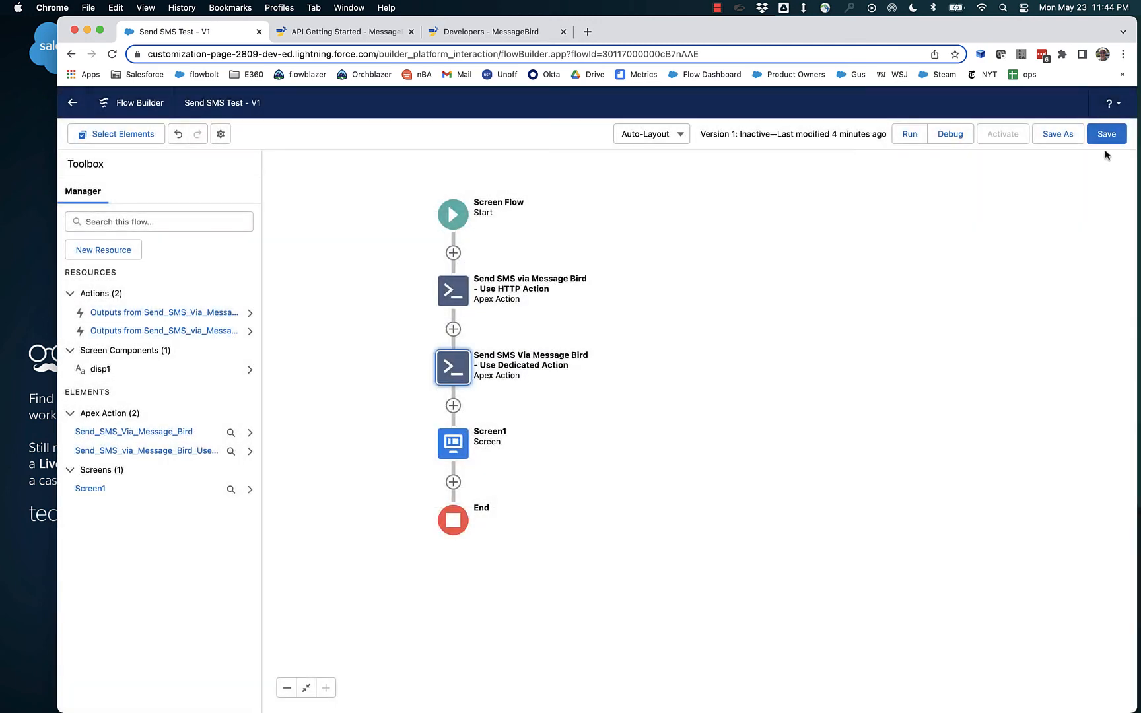
pyautogui.click(1105, 134)
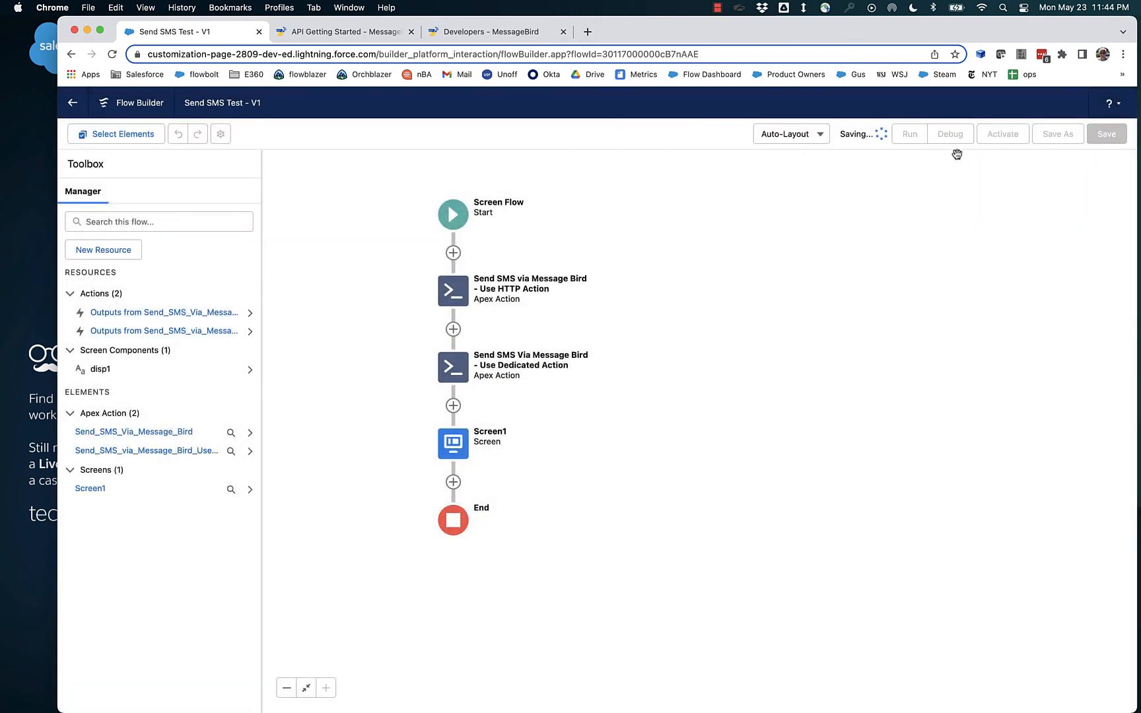
pyautogui.click(950, 134)
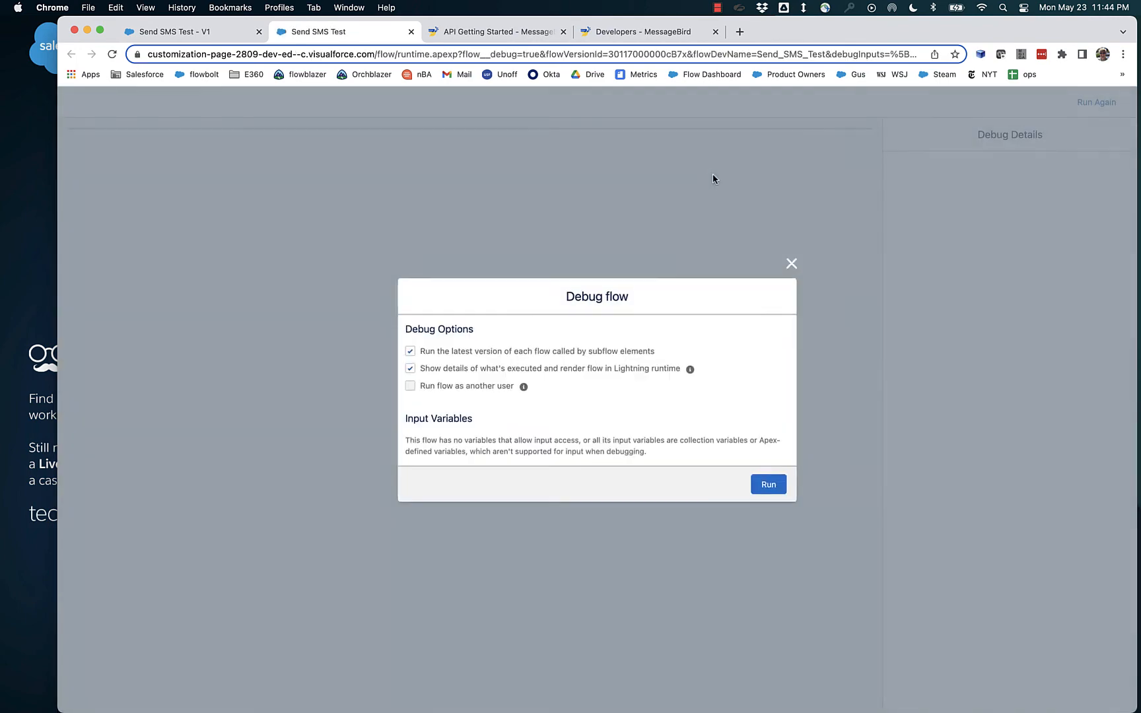
# - Run the Send SMS Test flow in debug, with MessageBird reporting the SMS as sent
pyautogui.click(768, 485)
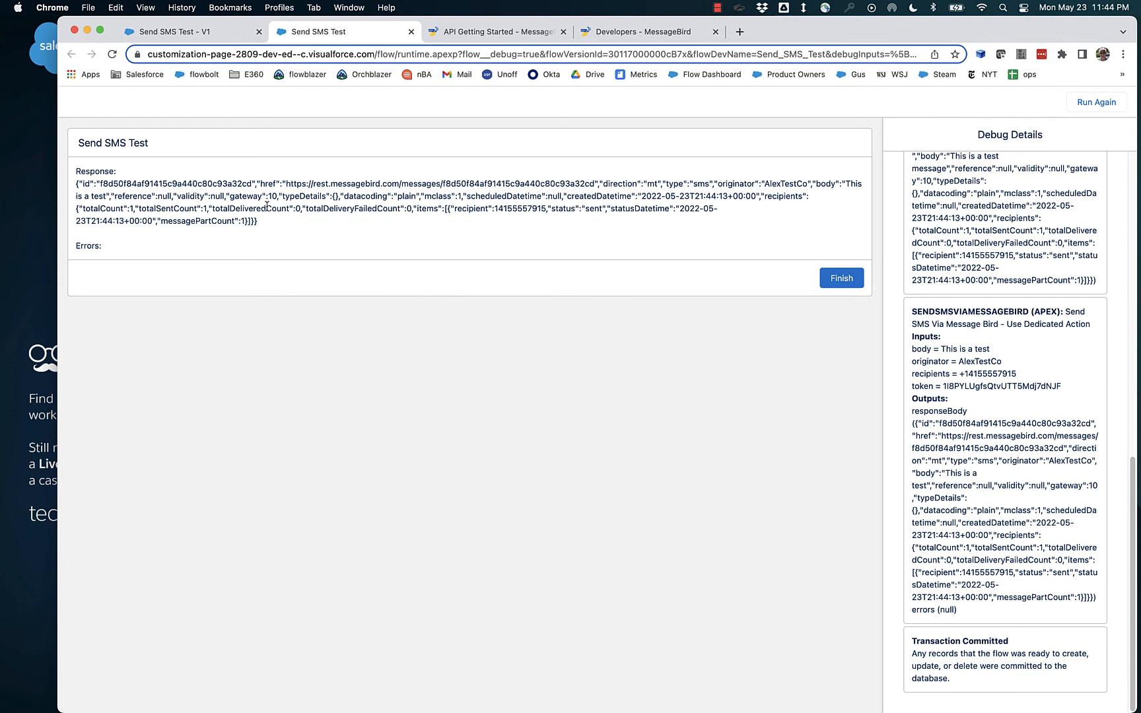
pyautogui.moveTo(589, 230)
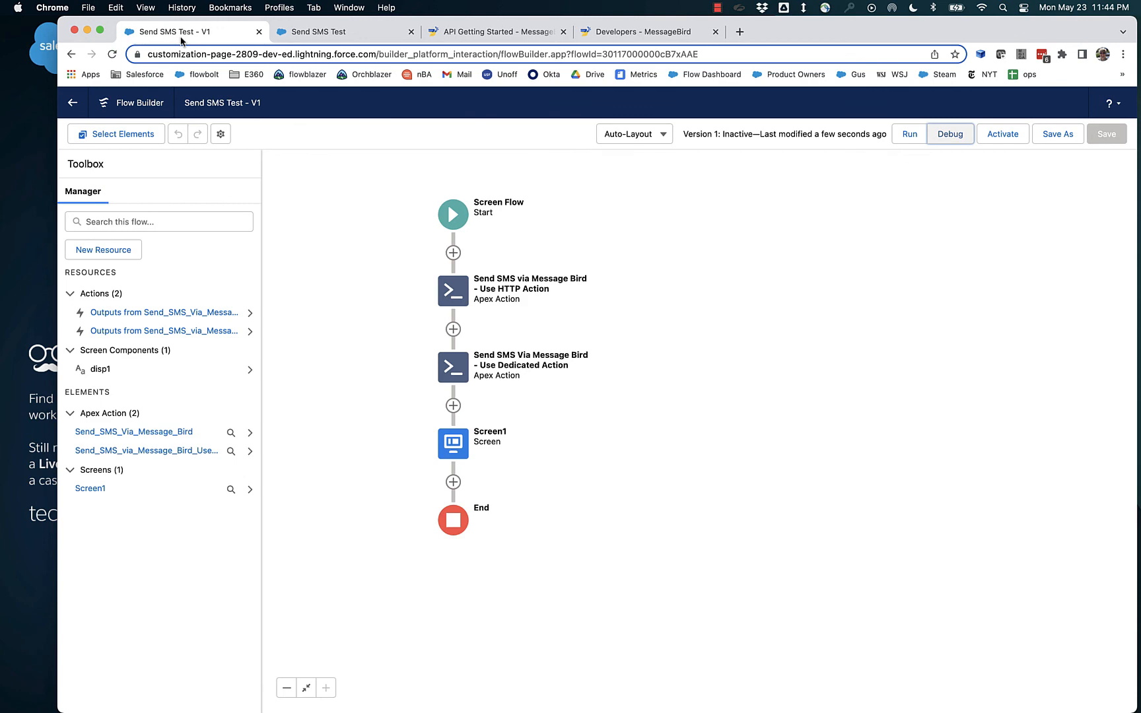
pyautogui.moveTo(453, 298)
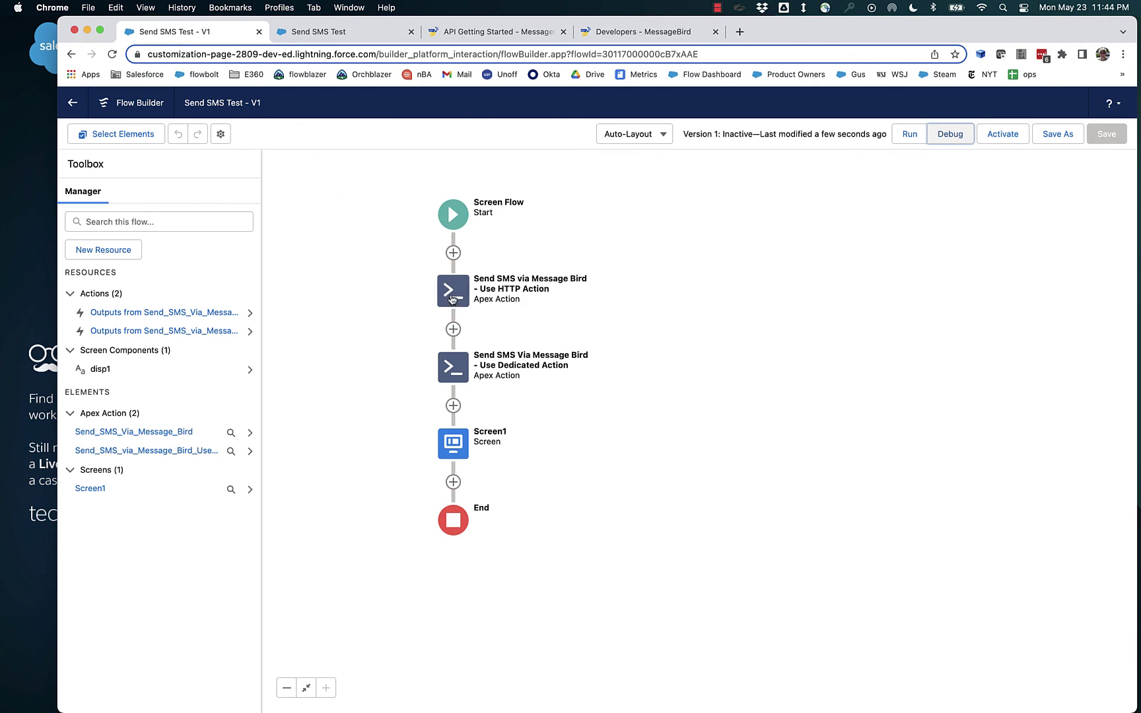
# - Reopen the 'Send SMS via Message Bird - Use HTTP Action' element's settings
pyautogui.doubleClick(452, 290)
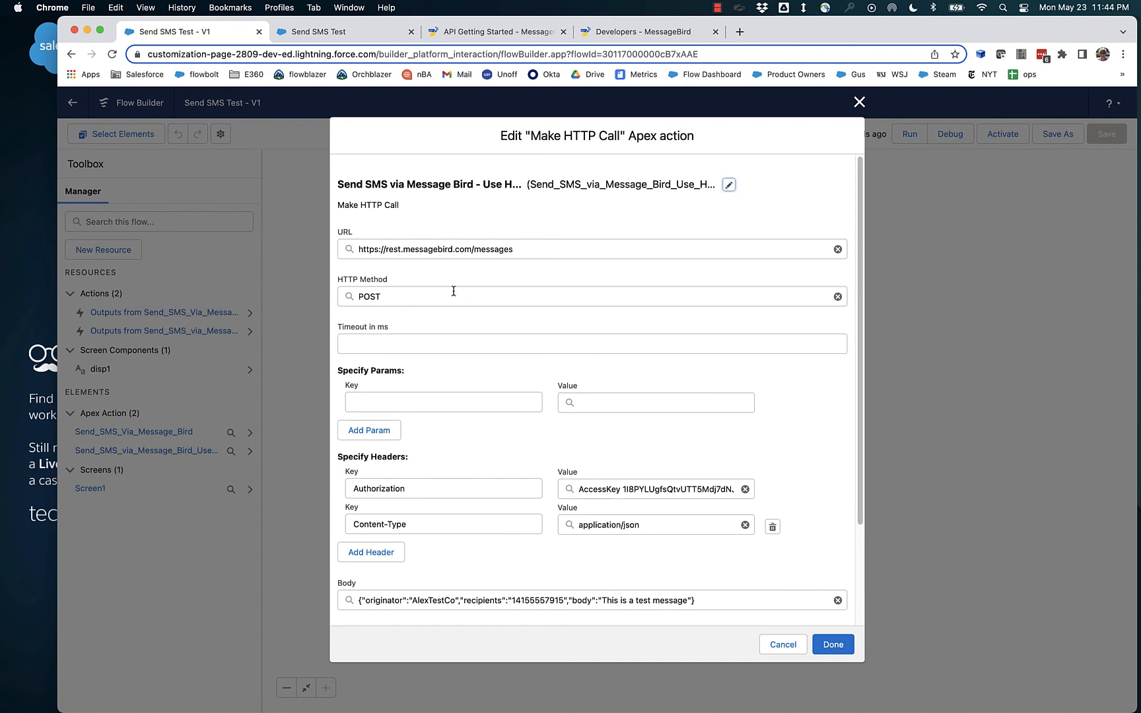